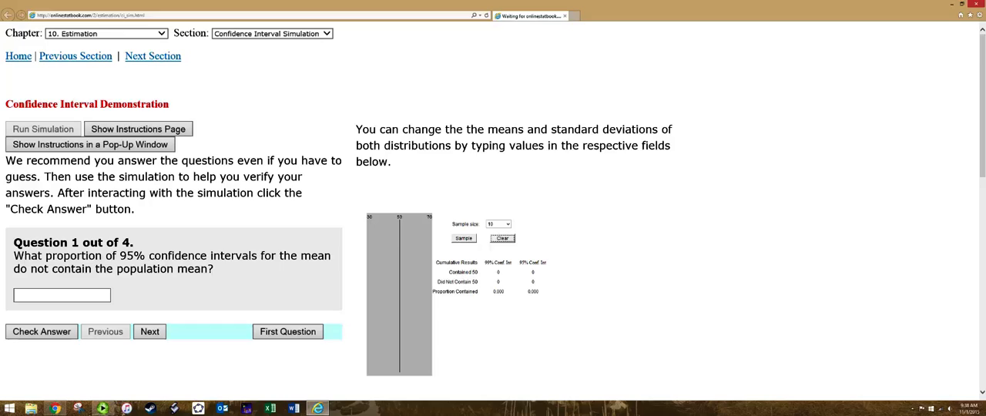
# Keep sample size 10 and draw 100 intervals; 98 of 99% and 93 of 95% contain 50
pyautogui.click(506, 223)
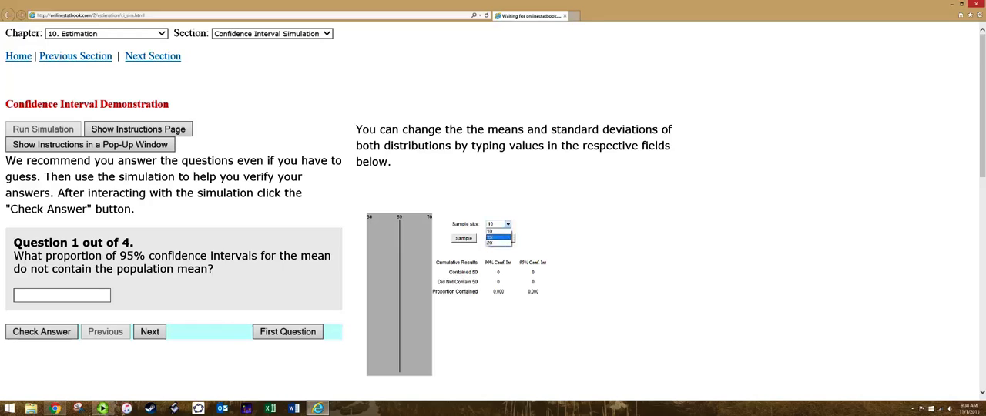
pyautogui.click(494, 239)
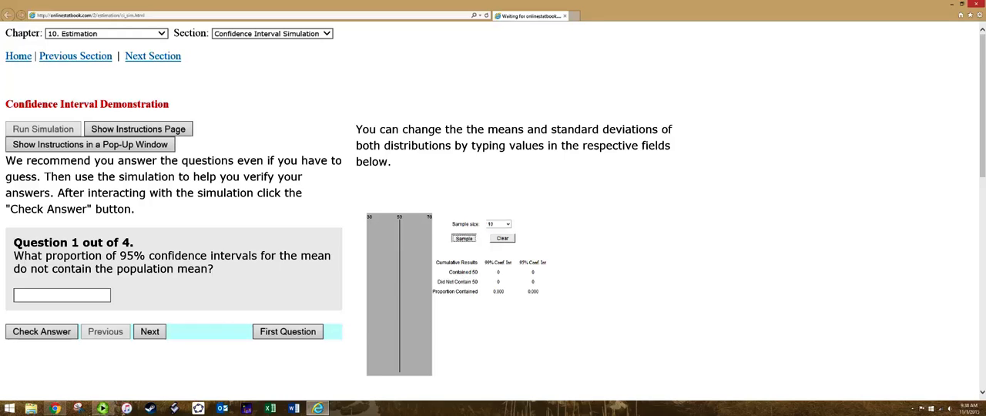
pyautogui.click(463, 237)
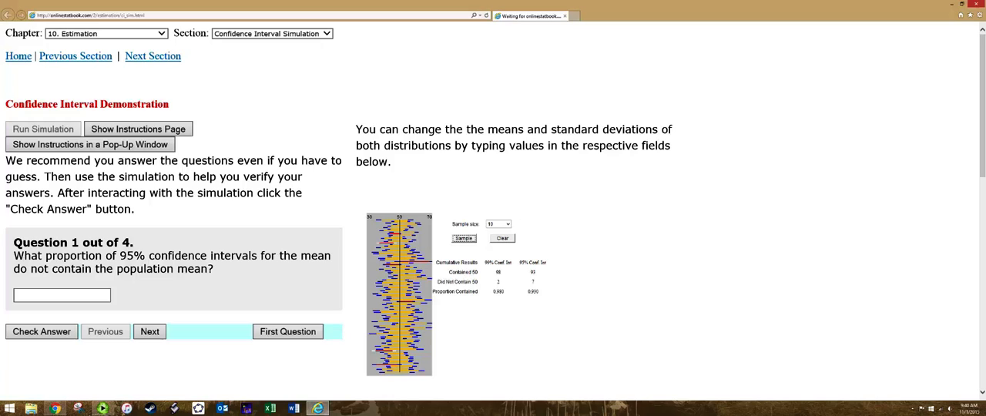
# Change sample size to 20 and draw another batch, reaching 3 and 13 cumulative misses
pyautogui.click(498, 224)
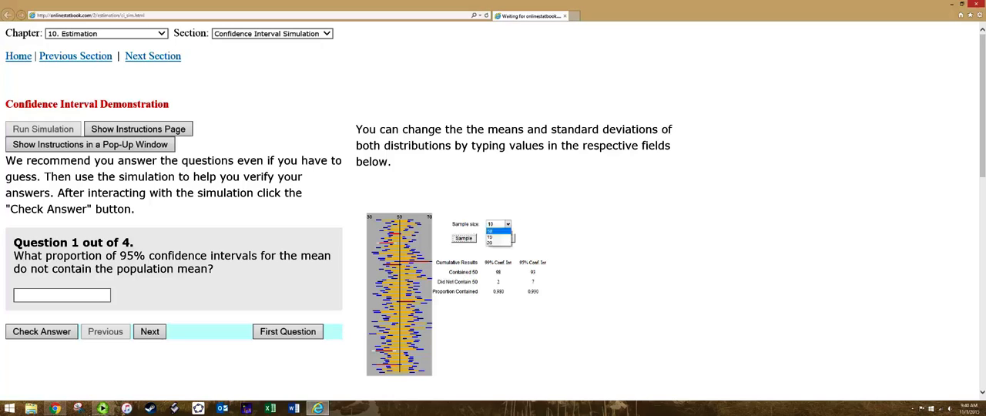
pyautogui.click(495, 243)
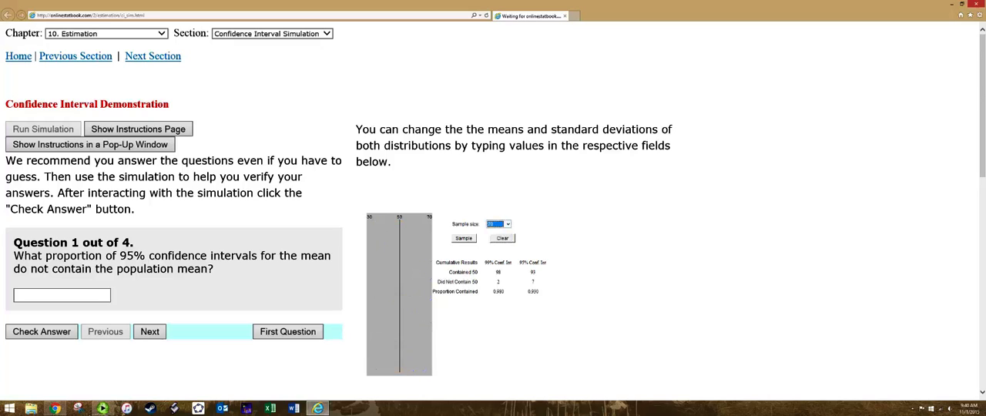
pyautogui.click(463, 238)
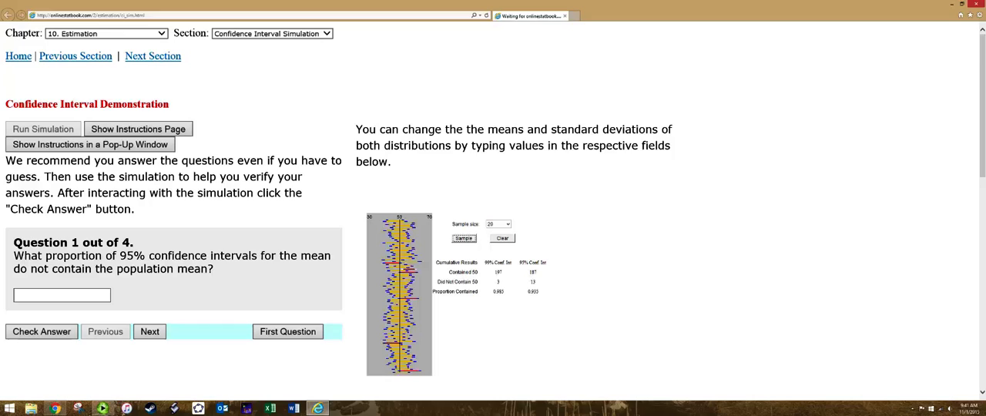